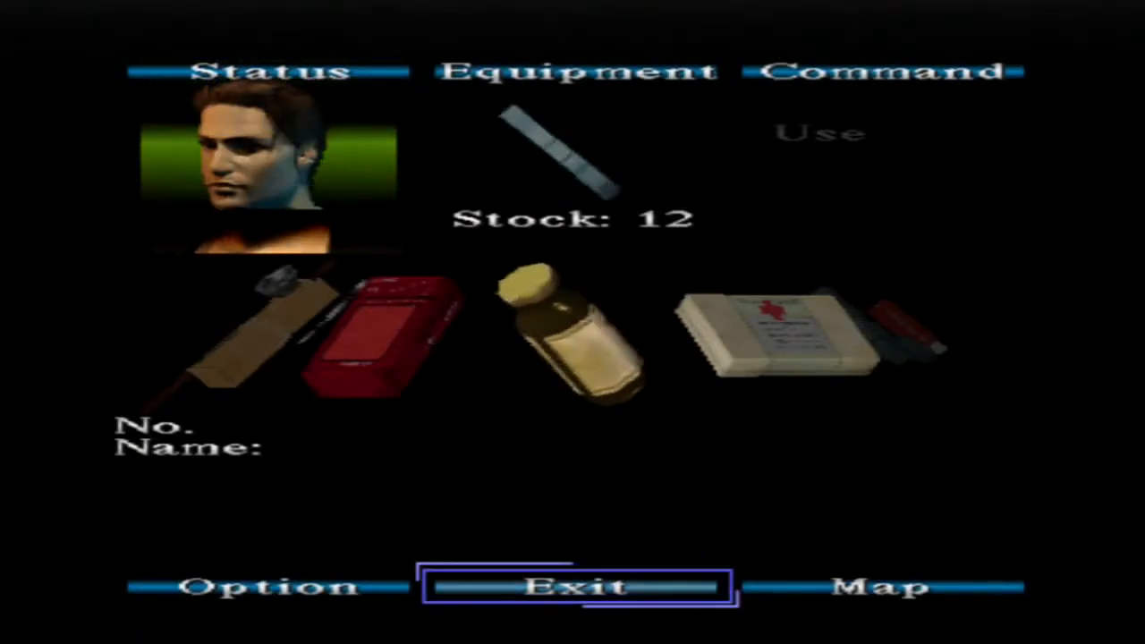
click(573, 587)
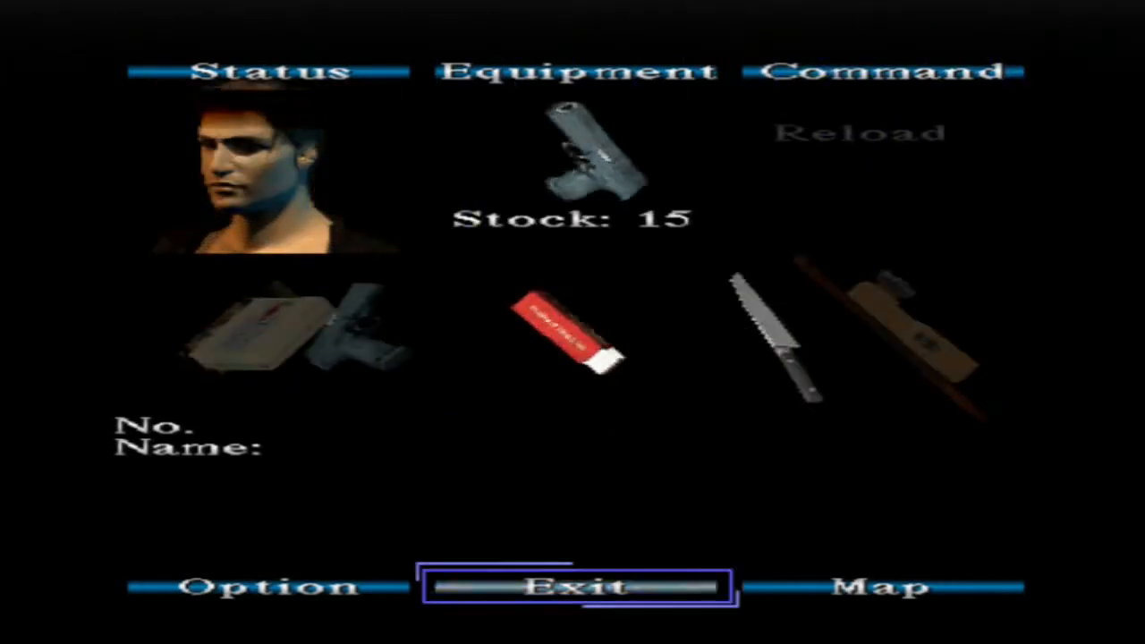
click(576, 587)
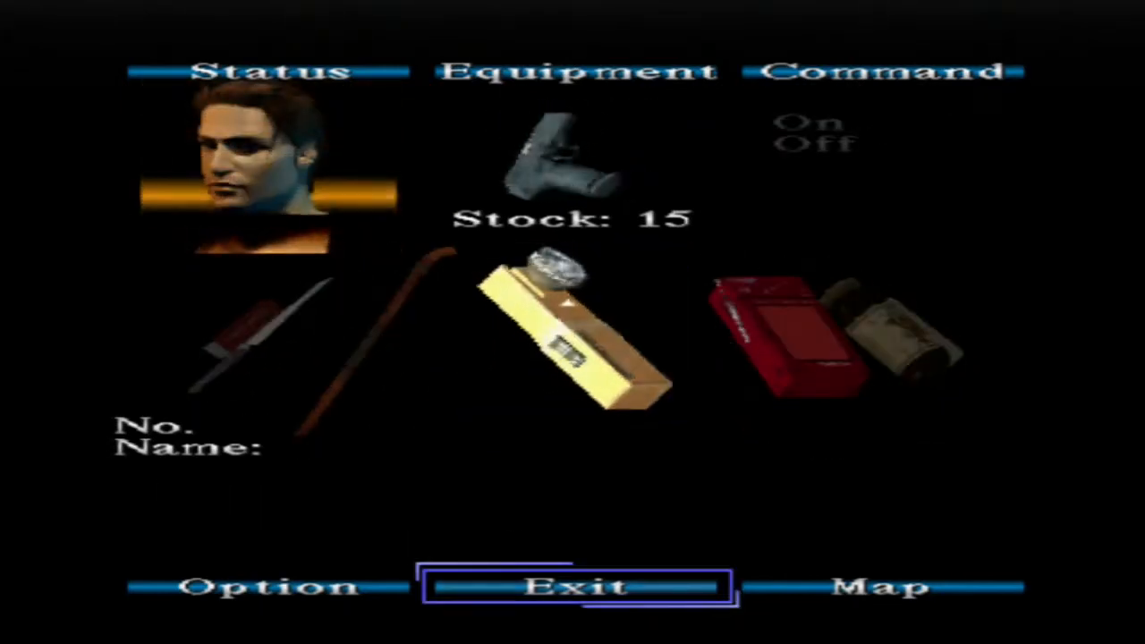
click(576, 586)
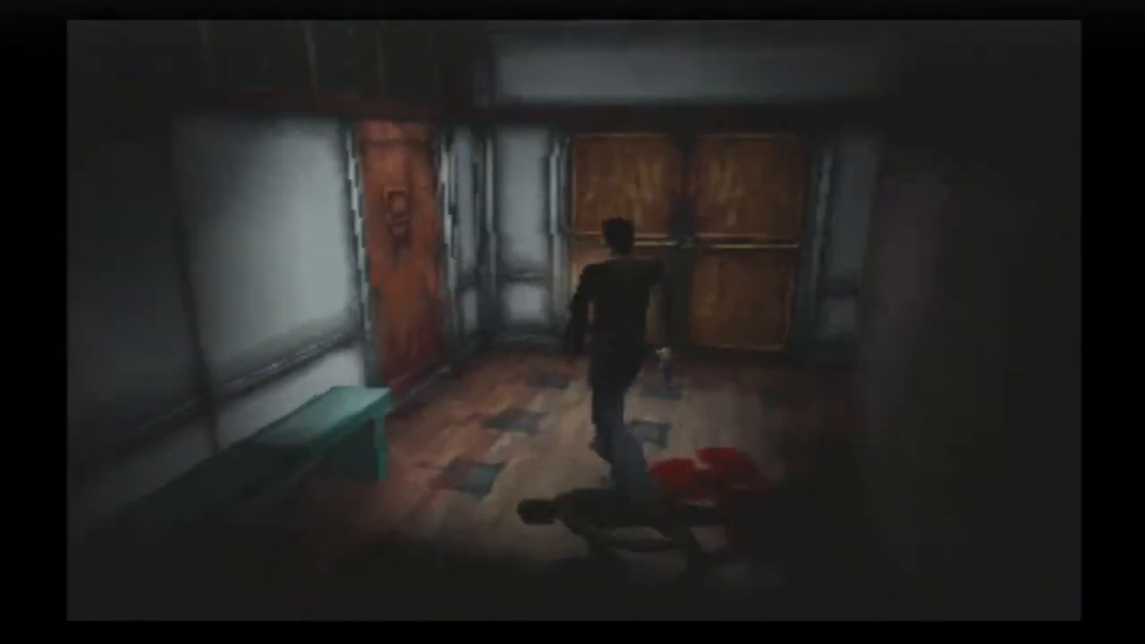
key(escape)
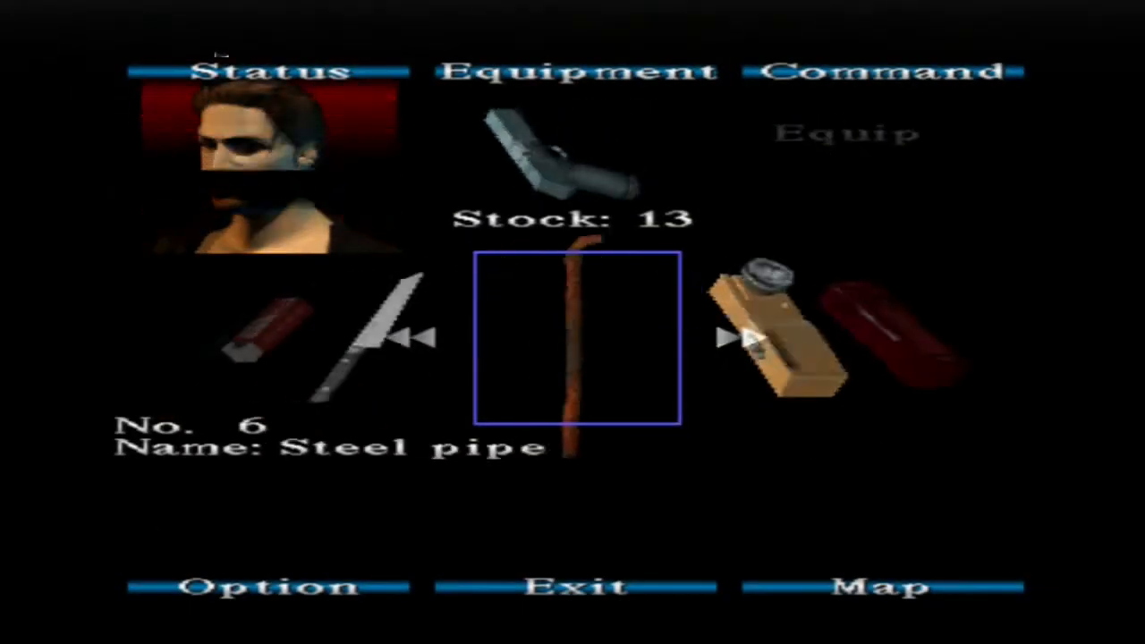